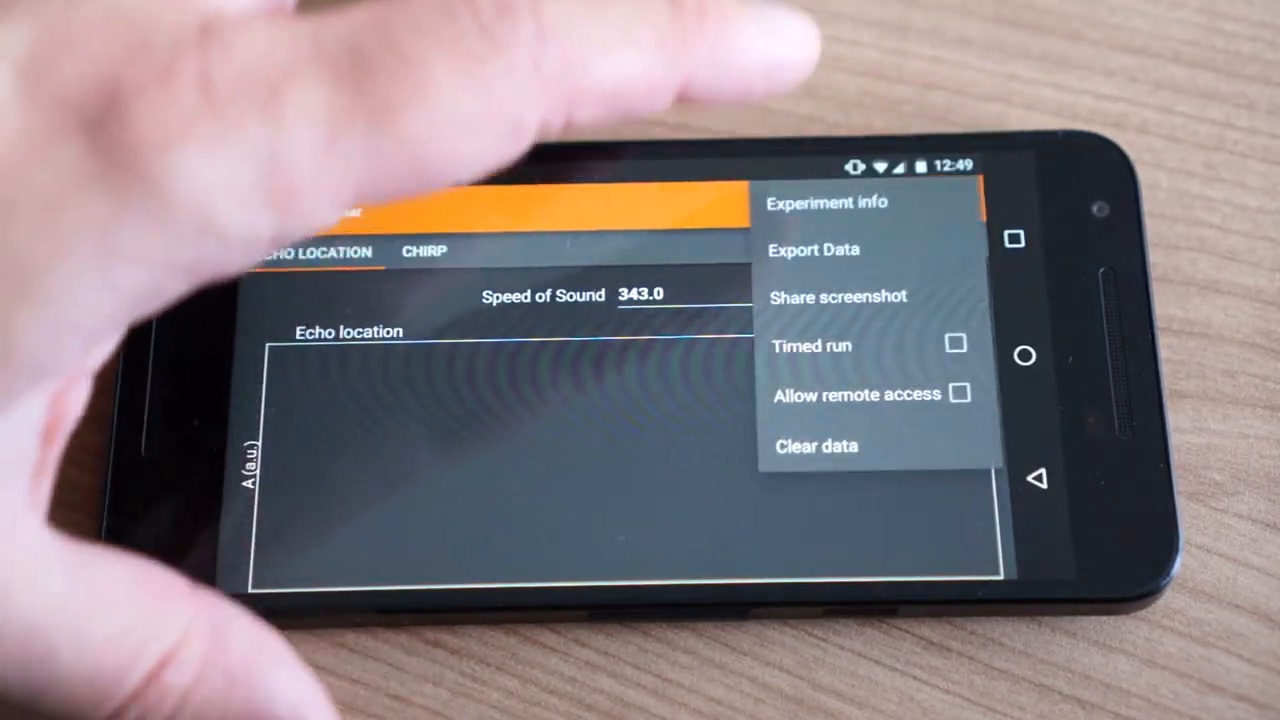
Start the Sonar experiment recording so echo amplitude peaks fill the Echo Location graph.
{"action": "left_click", "coordinate": [860, 394]}
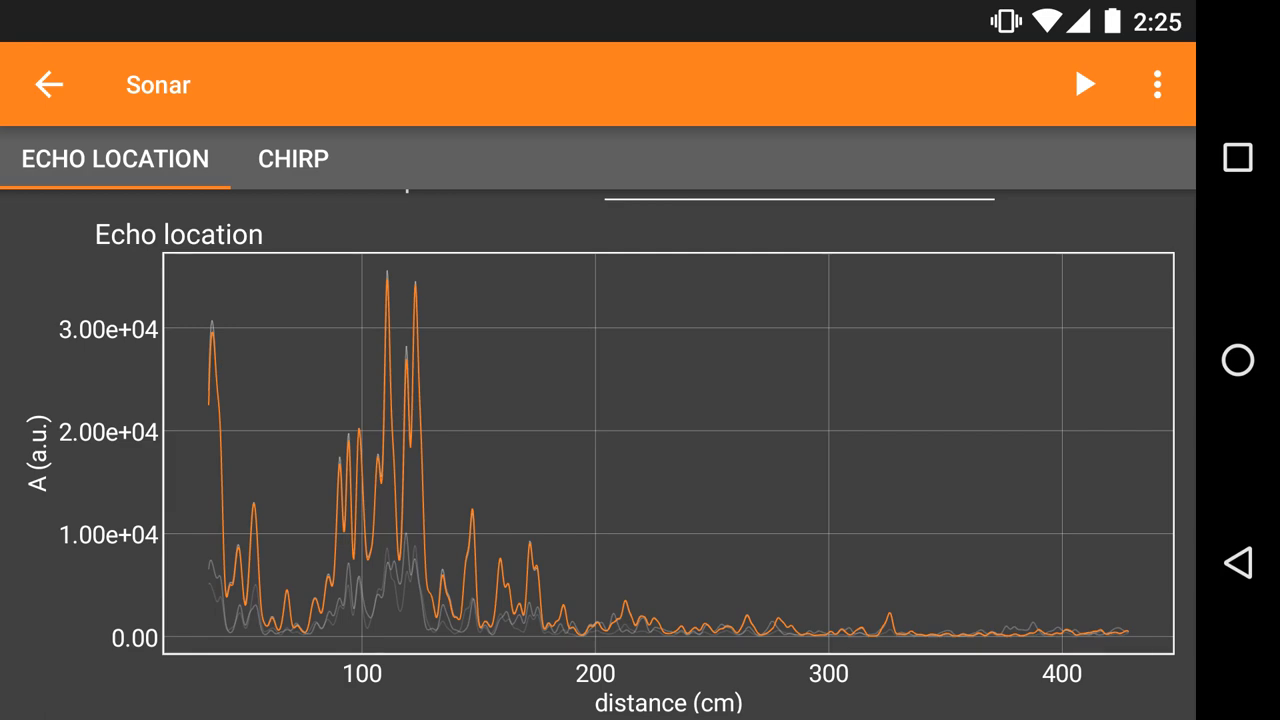
Restart the sonar measurement and view the spherical-surface-normalized graph peaking near 50 cm.
{"action": "left_click", "coordinate": [1084, 84]}
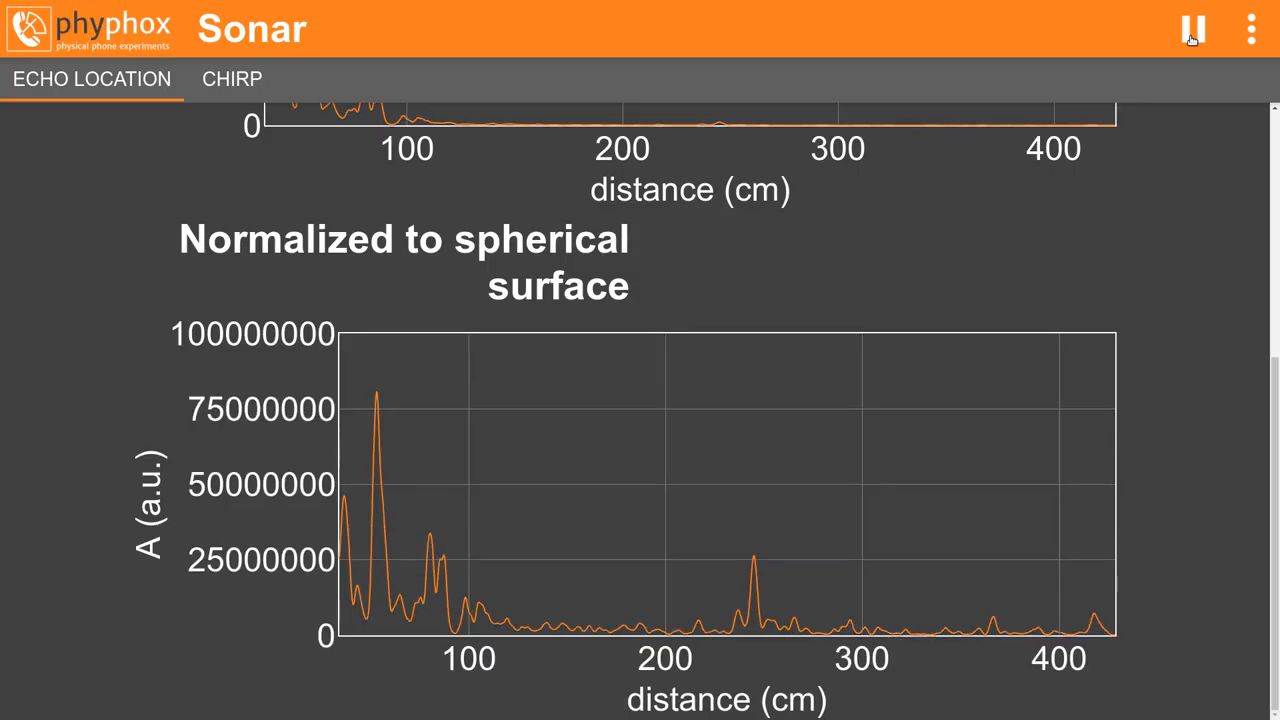